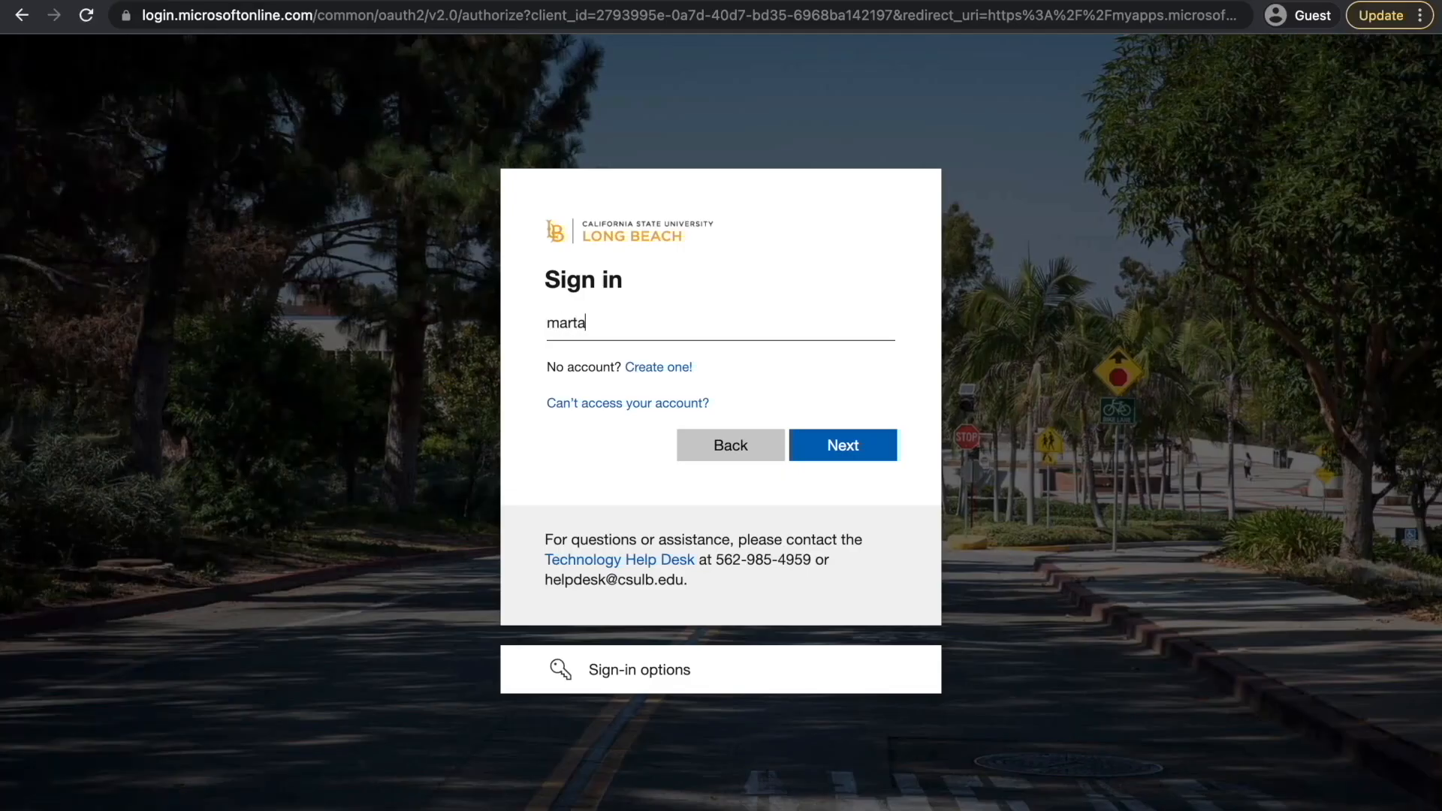
Submit the Microsoft sign-in to land on the CSULB My Apps dashboard
{"action": "left_click", "coordinate": [840, 444]}
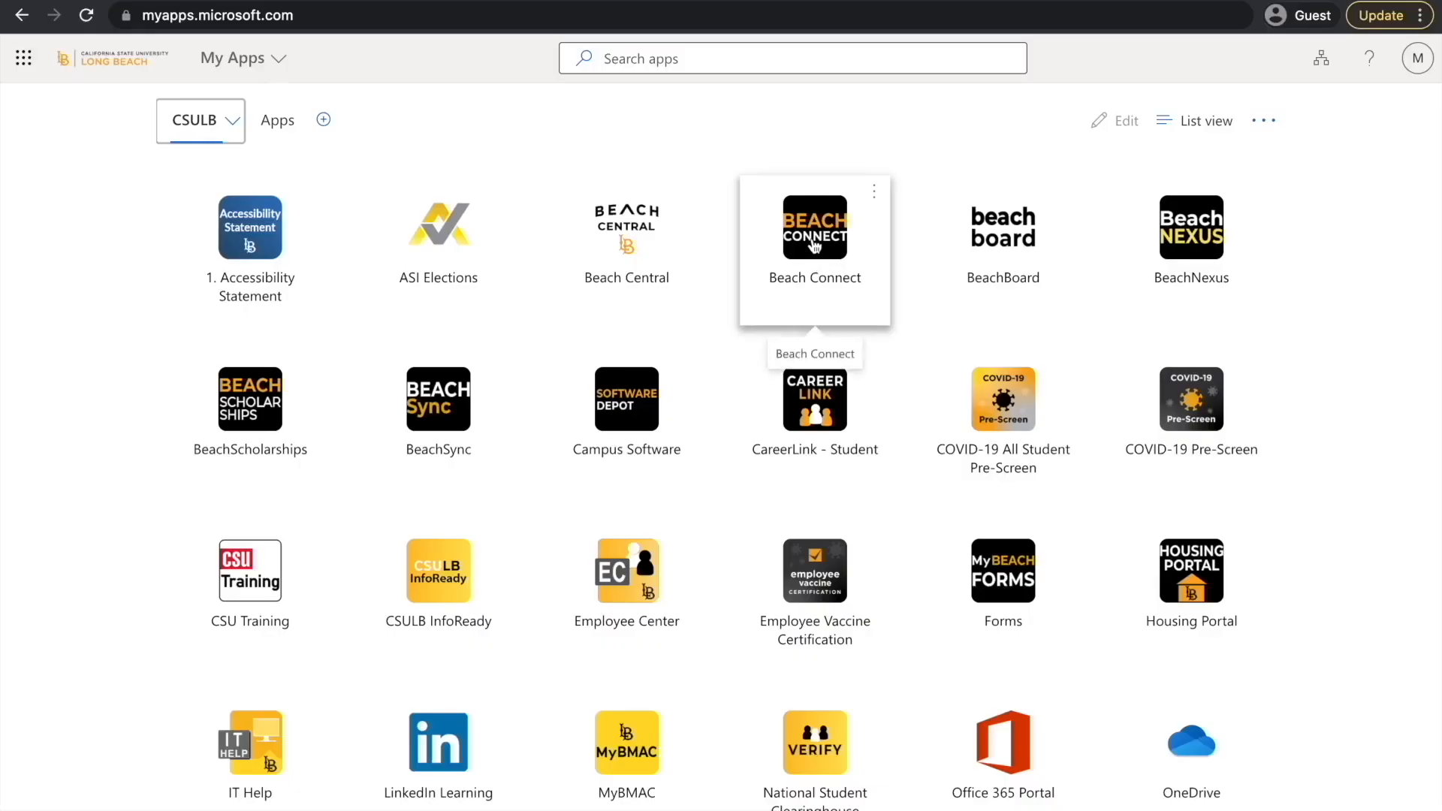
From Beach Connect, start a New Appointment with type Career Counseling and service Career Fair Preparation
{"action": "left_click", "coordinate": [813, 227]}
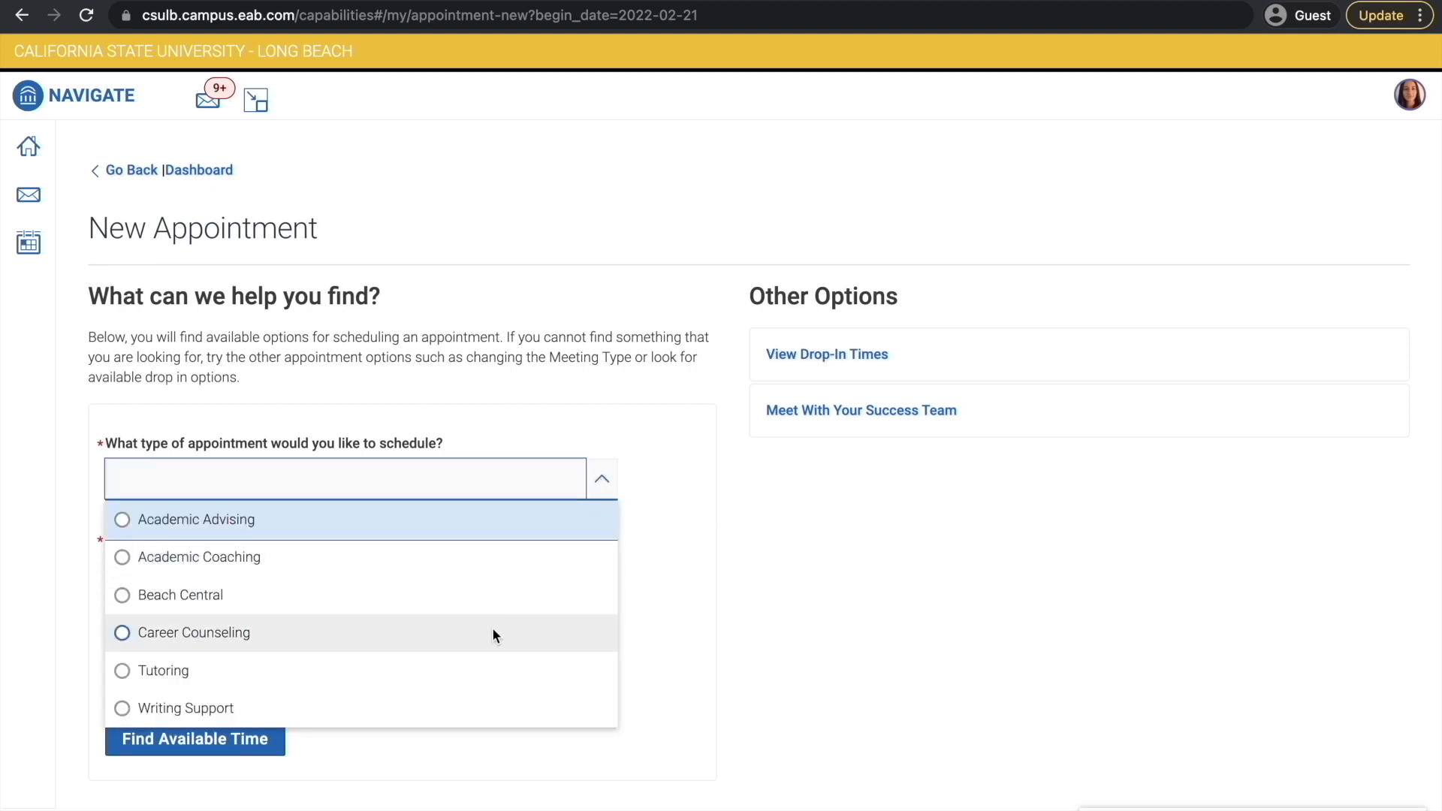
{"action": "left_click", "coordinate": [193, 631]}
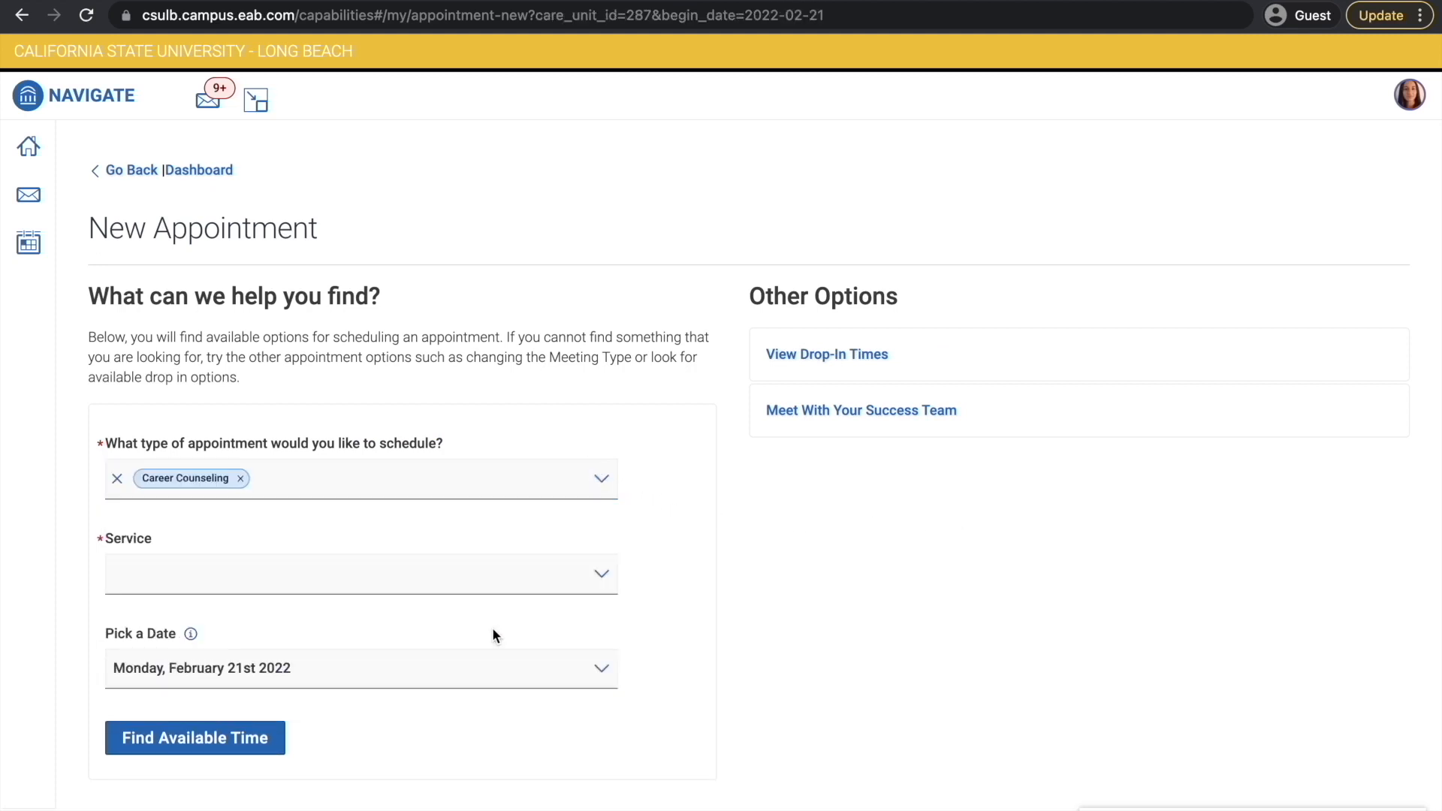
{"action": "left_click", "coordinate": [359, 573]}
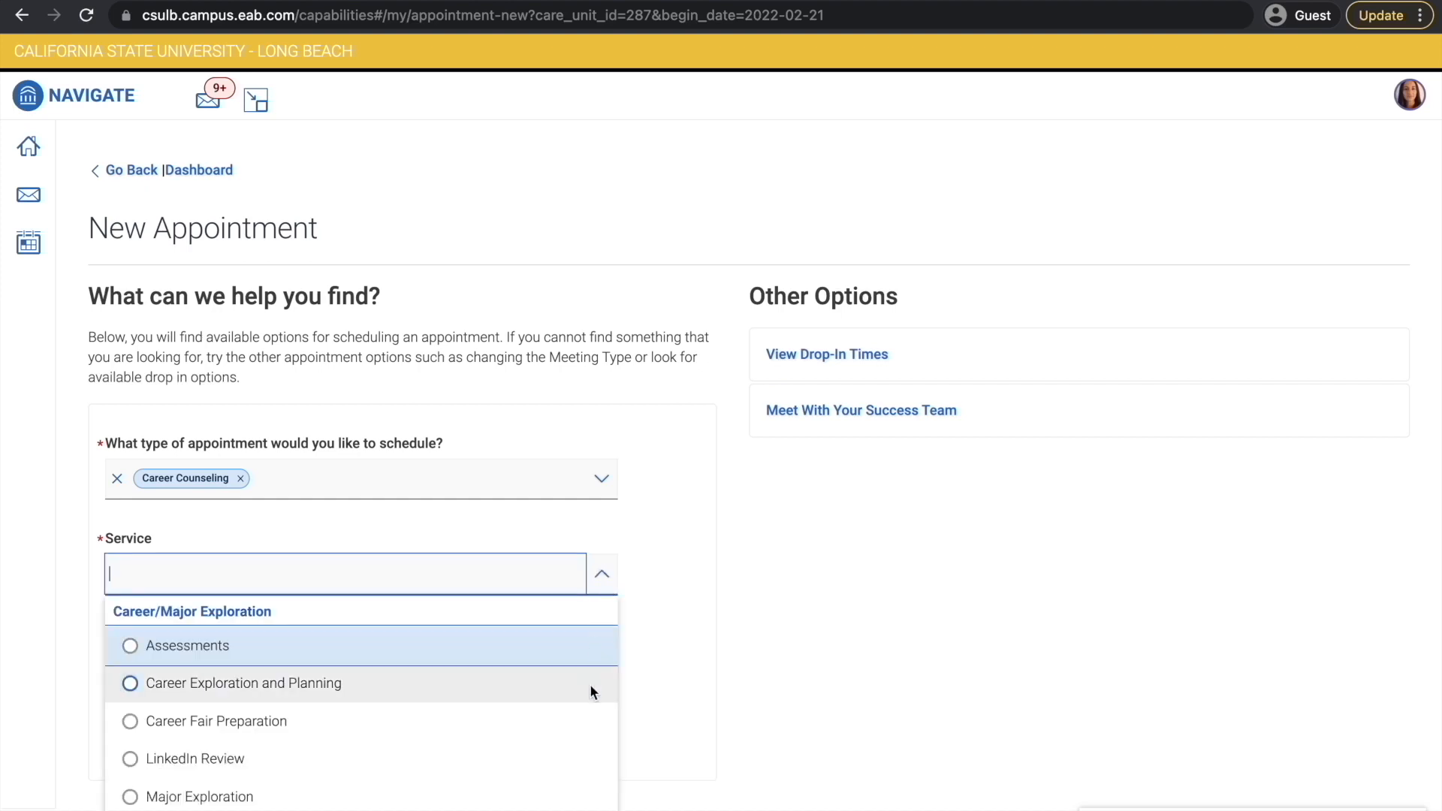
{"action": "scroll", "scroll_direction": "down", "scroll_amount": 3}
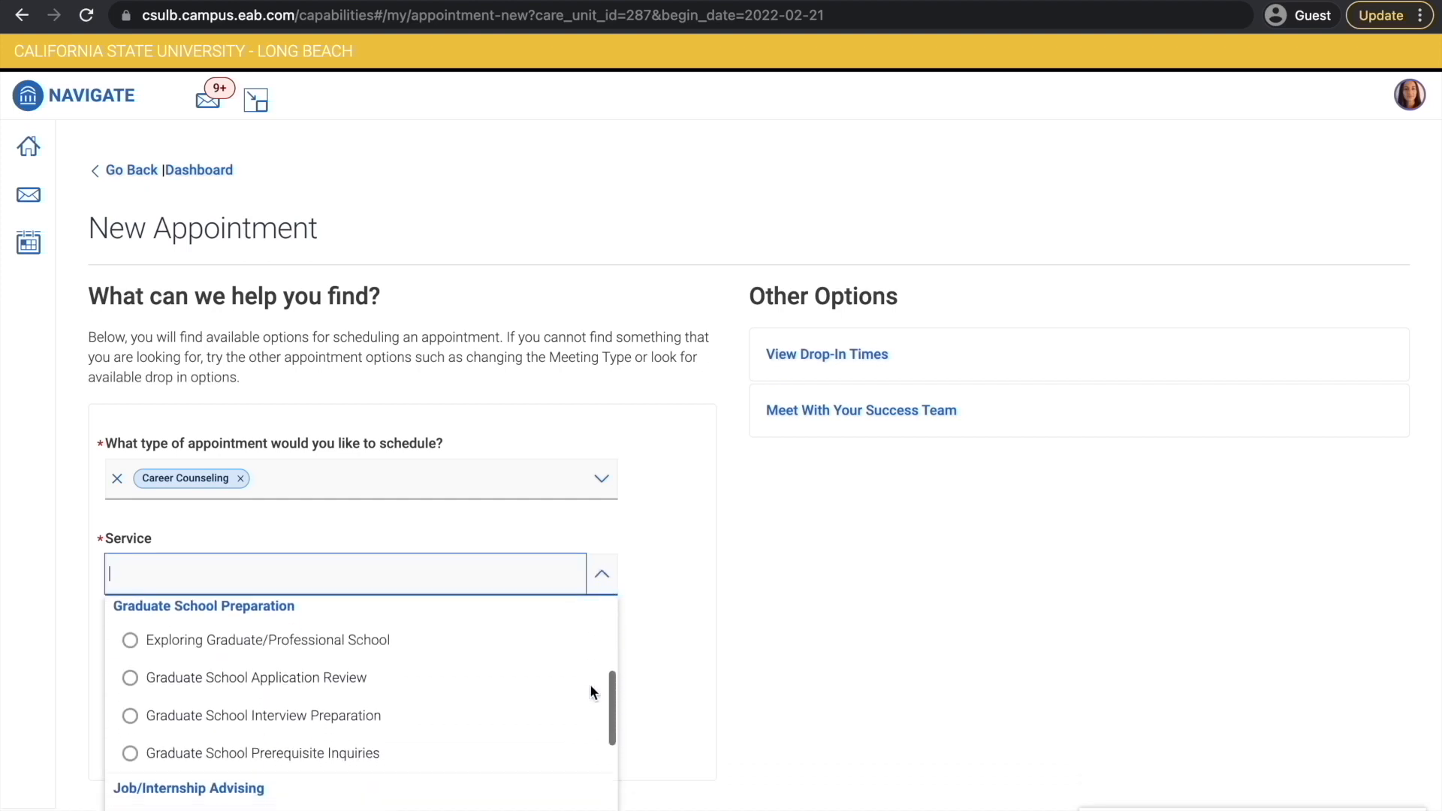
{"action": "scroll", "scroll_direction": "up", "scroll_amount": 3}
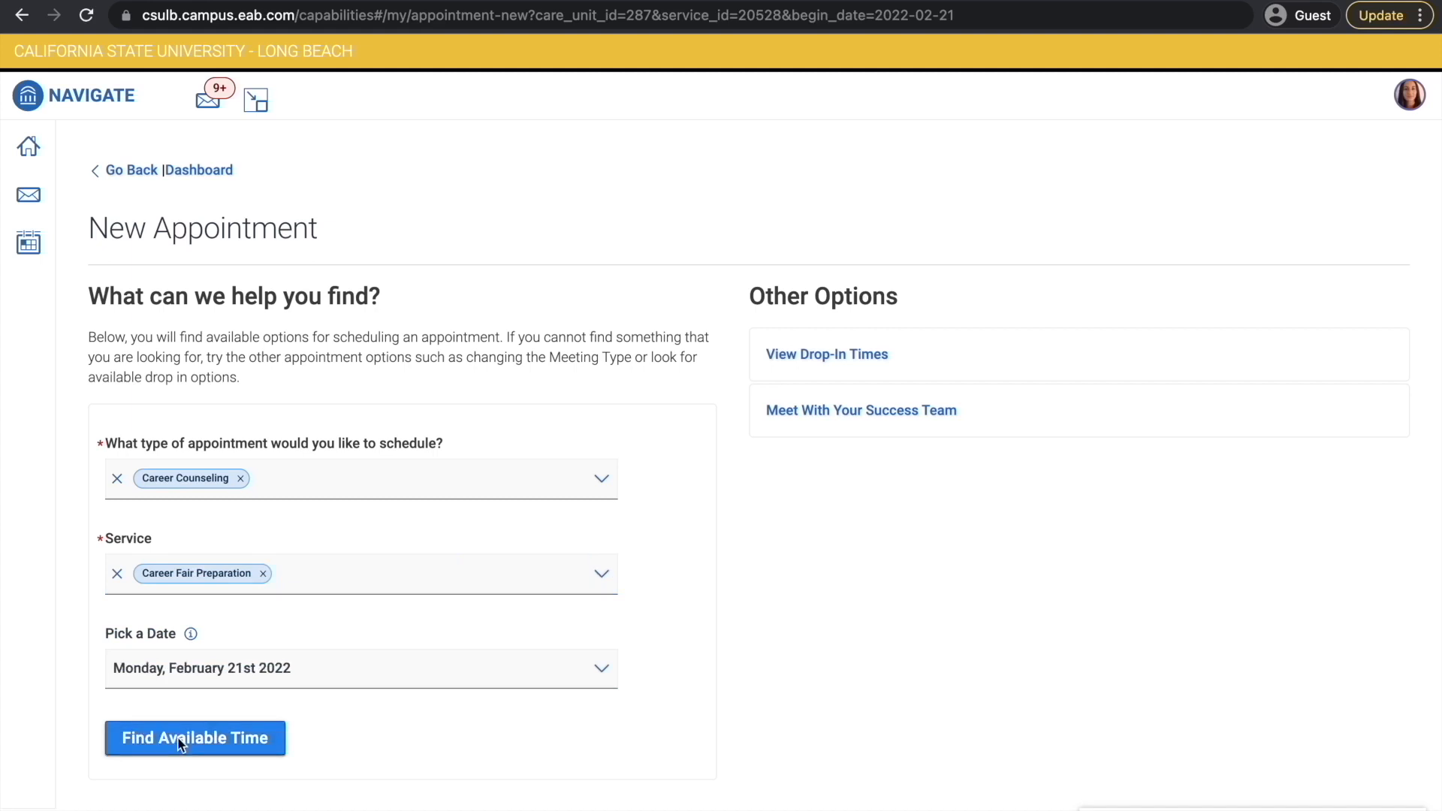
Find an available time, choose Online, add a note asking for job fair tips, and schedule it
{"action": "left_click", "coordinate": [194, 737]}
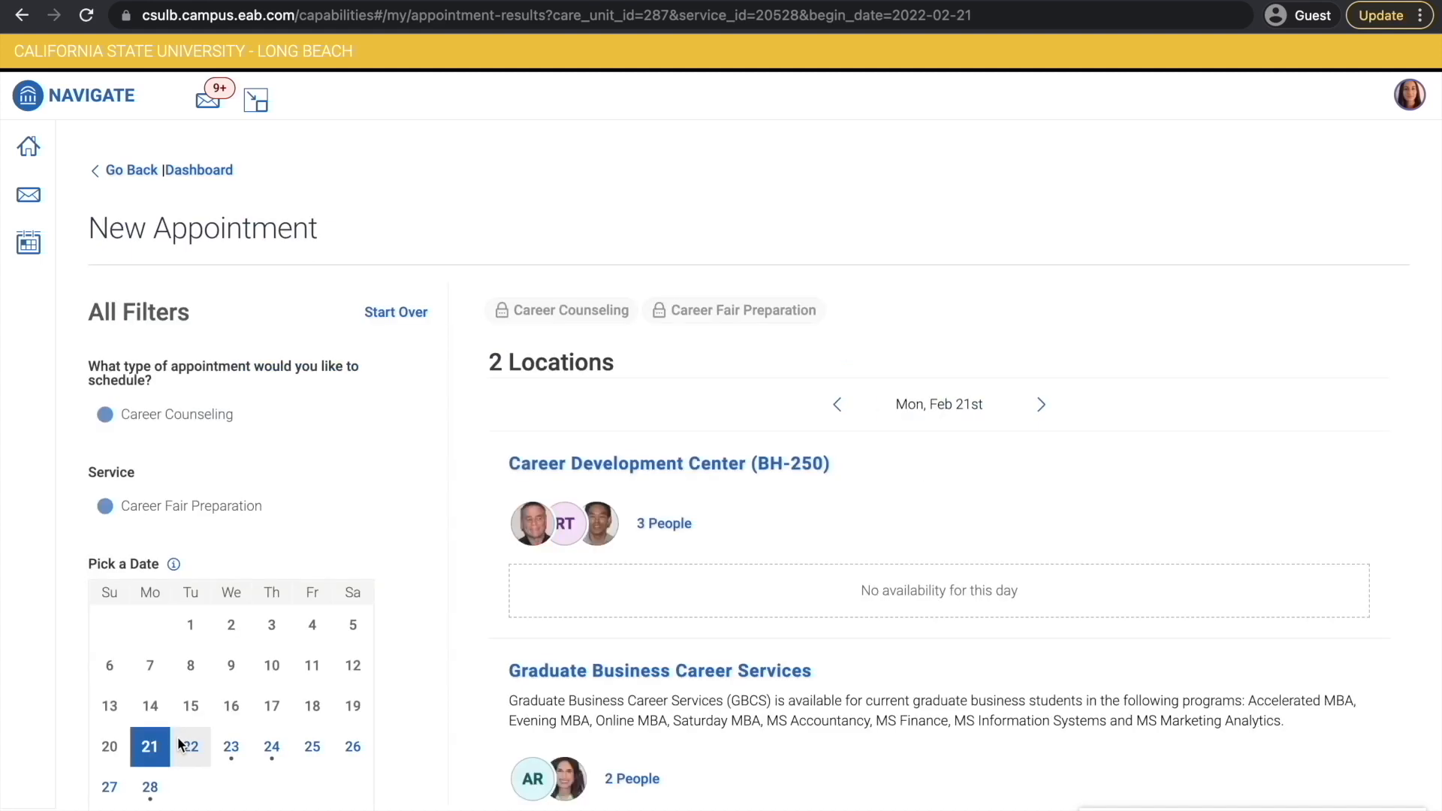
{"action": "scroll", "scroll_direction": "down", "scroll_amount": 3}
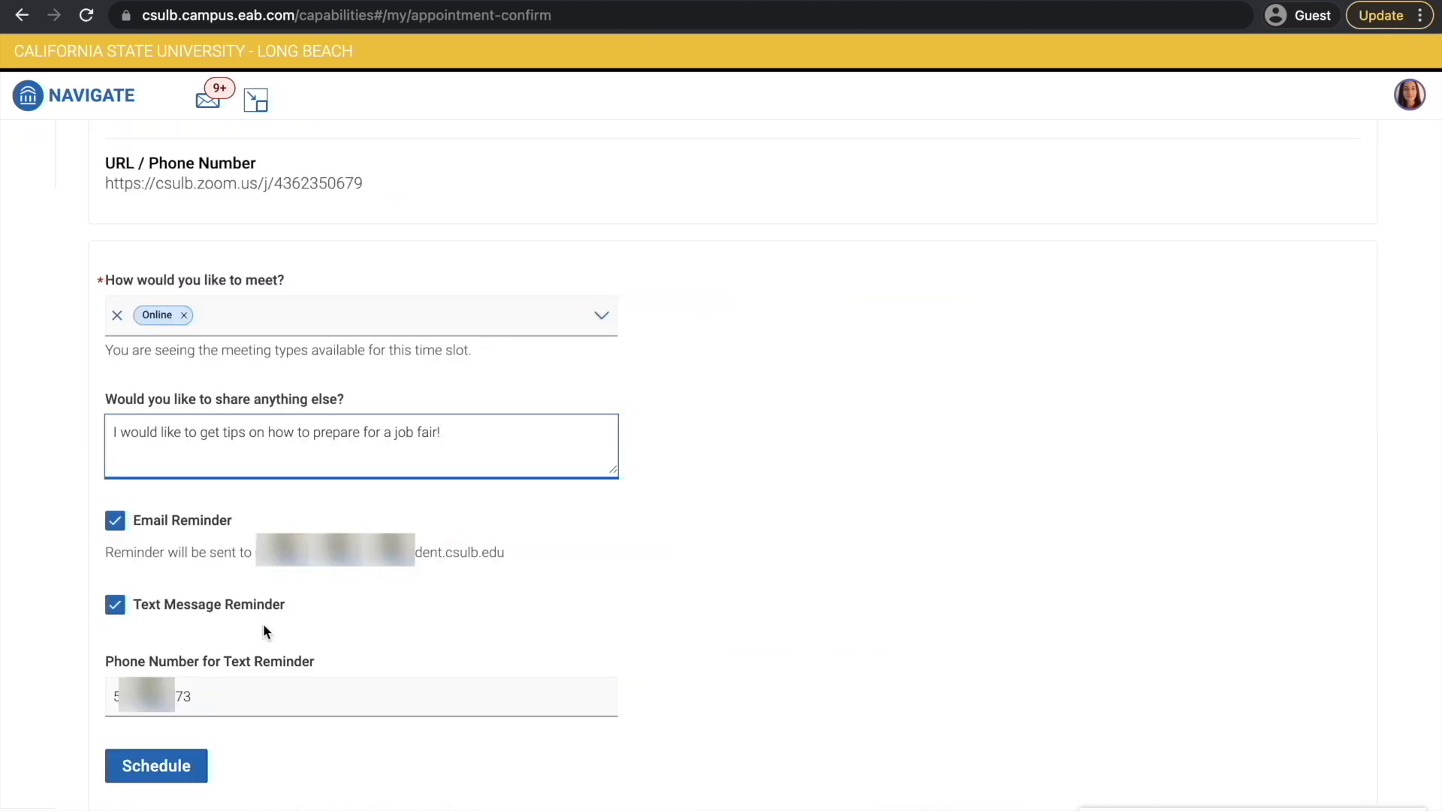
{"action": "left_click", "coordinate": [155, 766]}
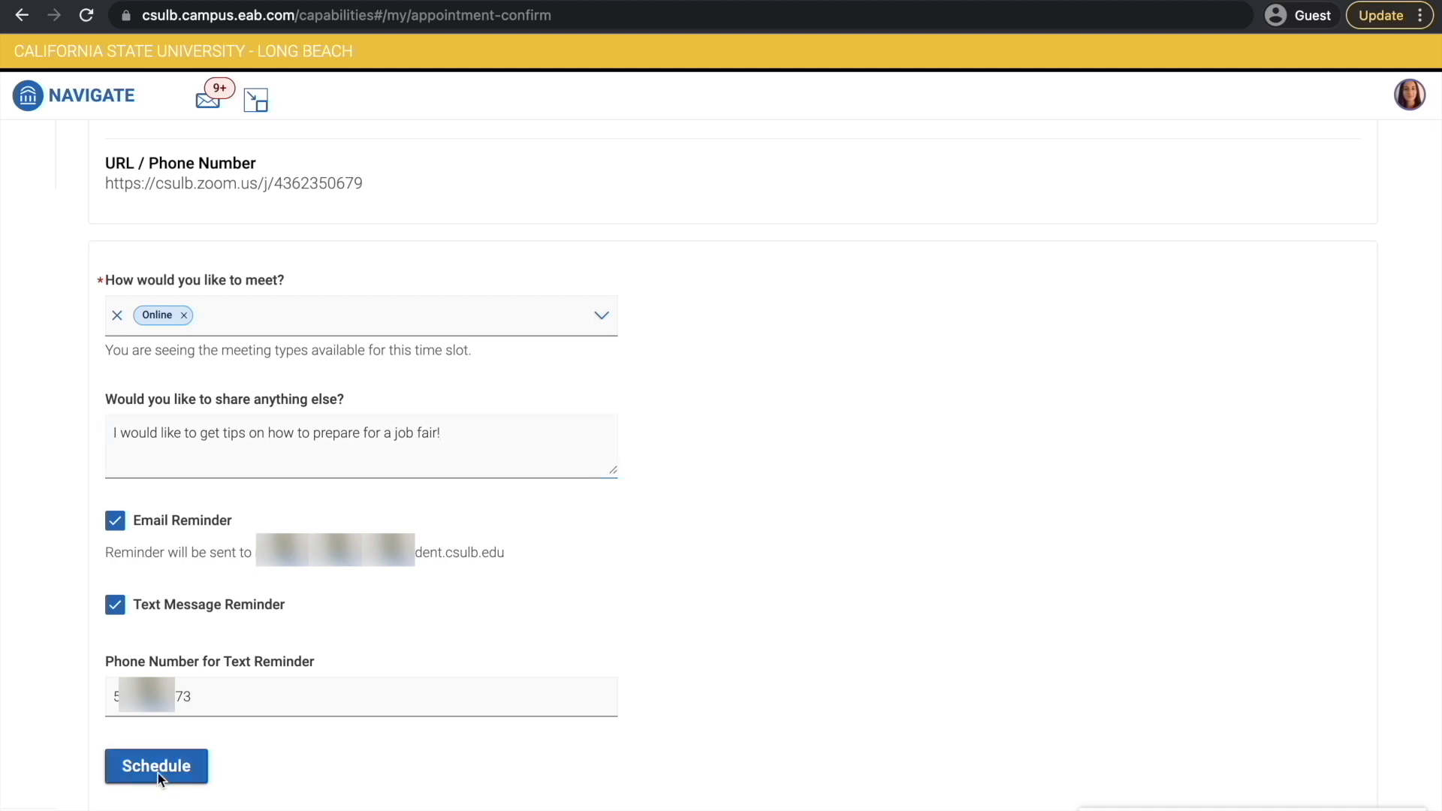
{"action": "left_click", "coordinate": [156, 765]}
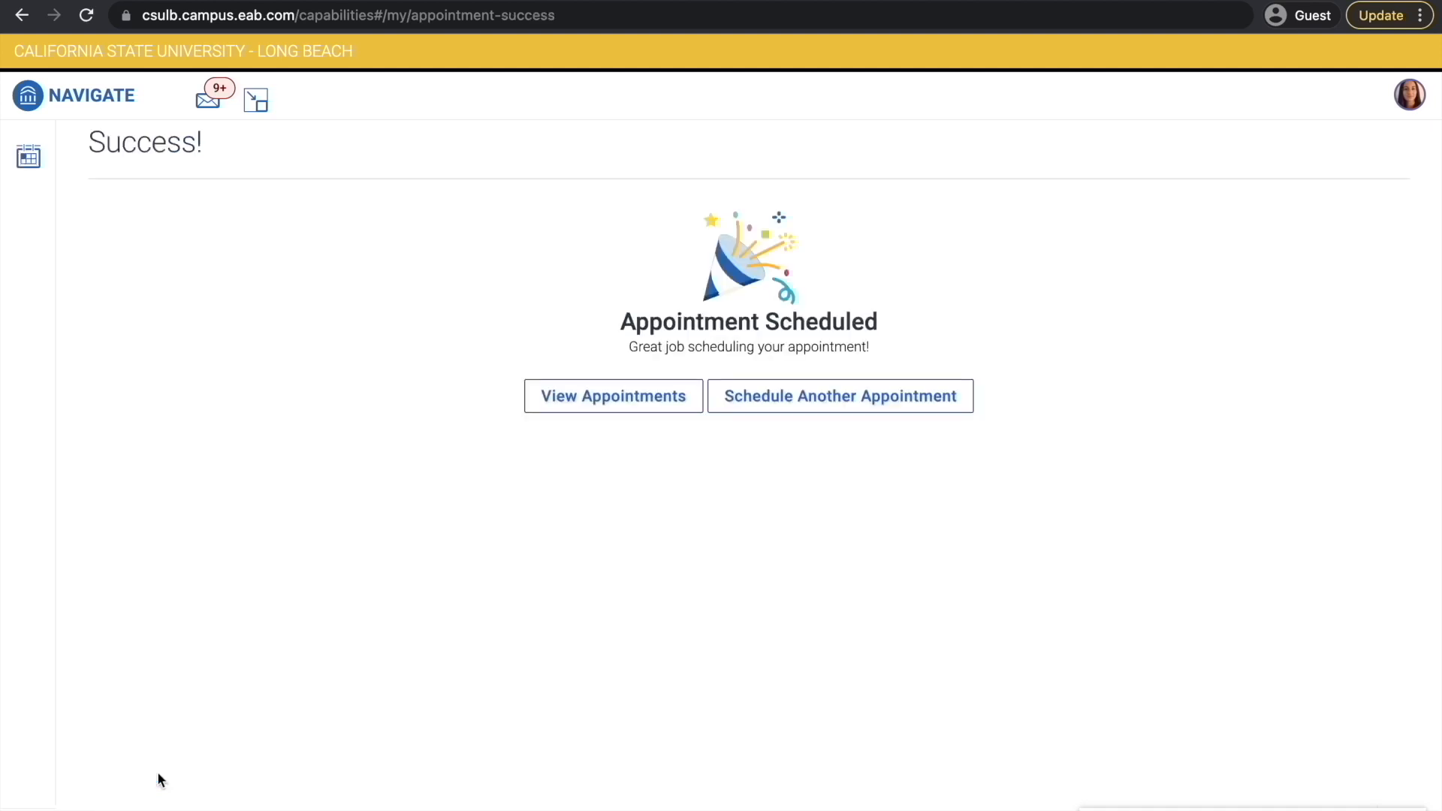